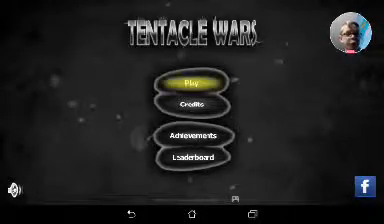
- Start from the main menu to reach the Orgenism III - The Purple Menace level select
left_click(196, 84)
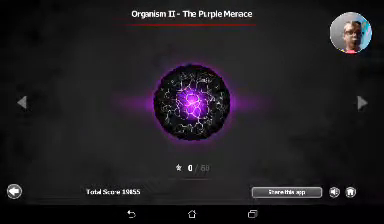